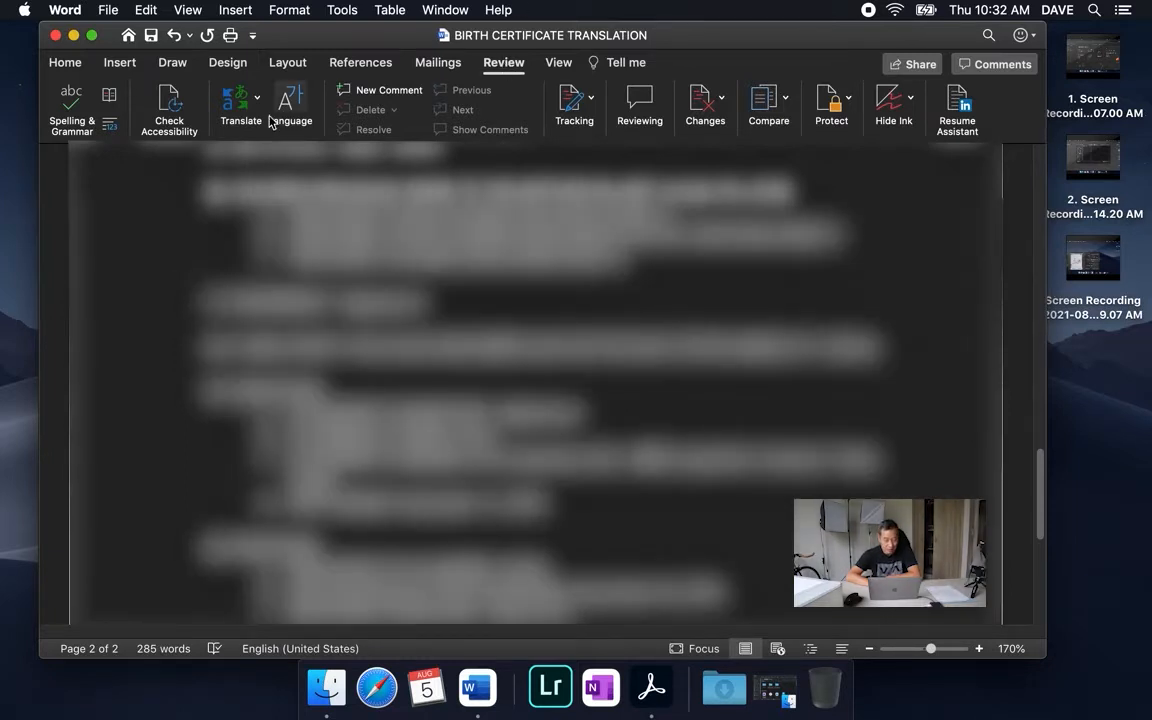
Choose Translate Document from the Review tab's Translate dropdown.
left_click(240, 108)
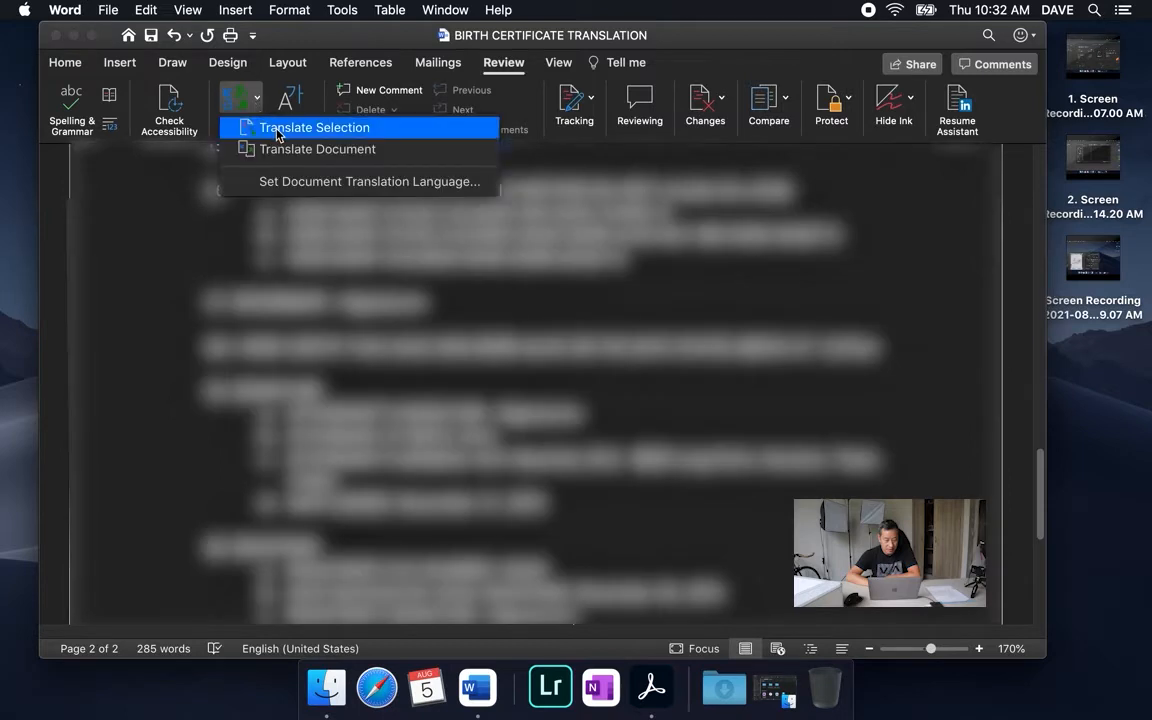
left_click(317, 148)
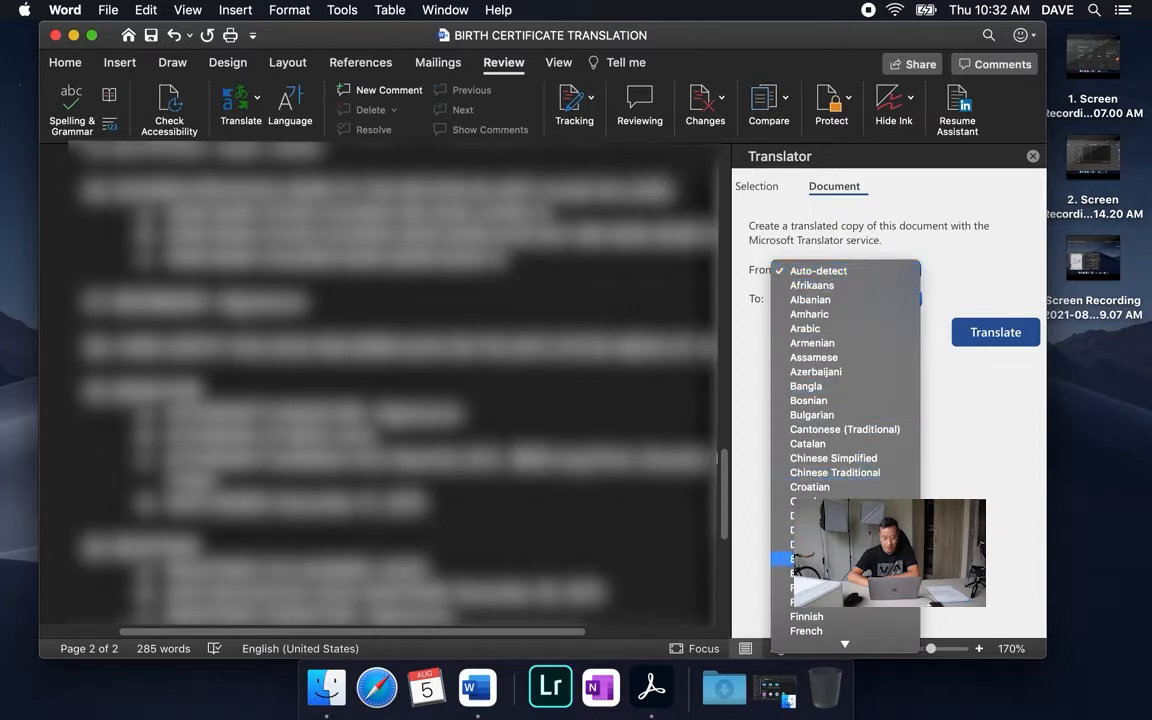
Translate the document from English to Chinese Traditional into a new copy.
left_click(806, 559)
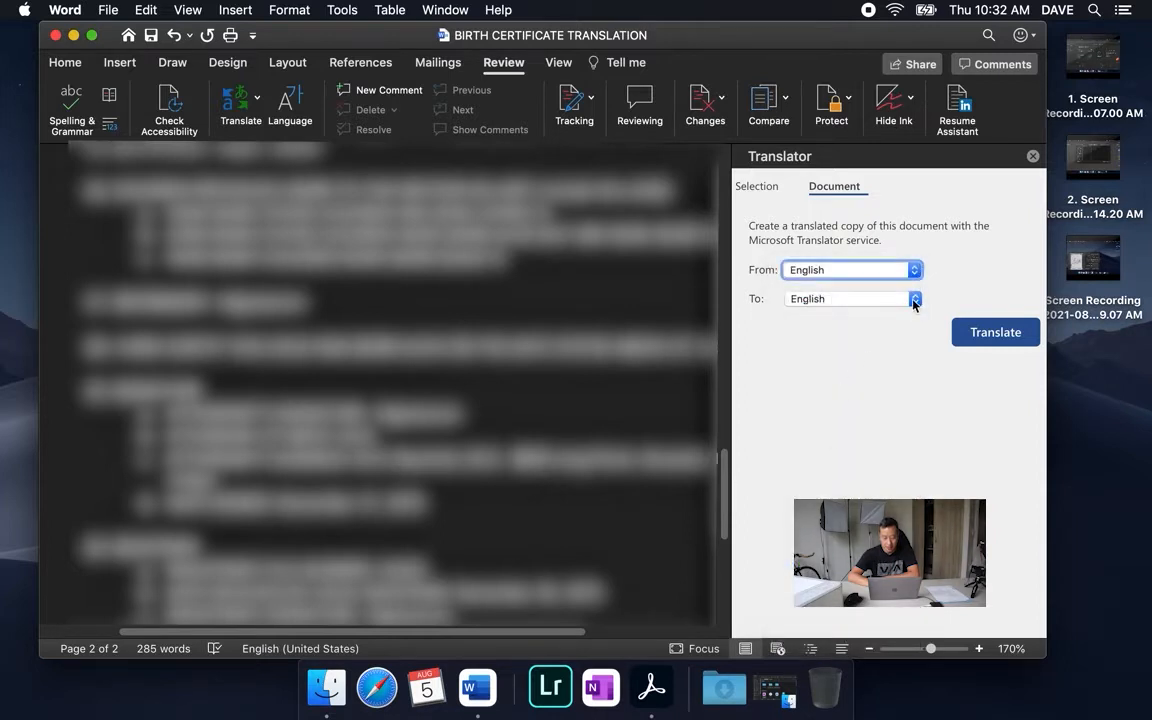
left_click(913, 298)
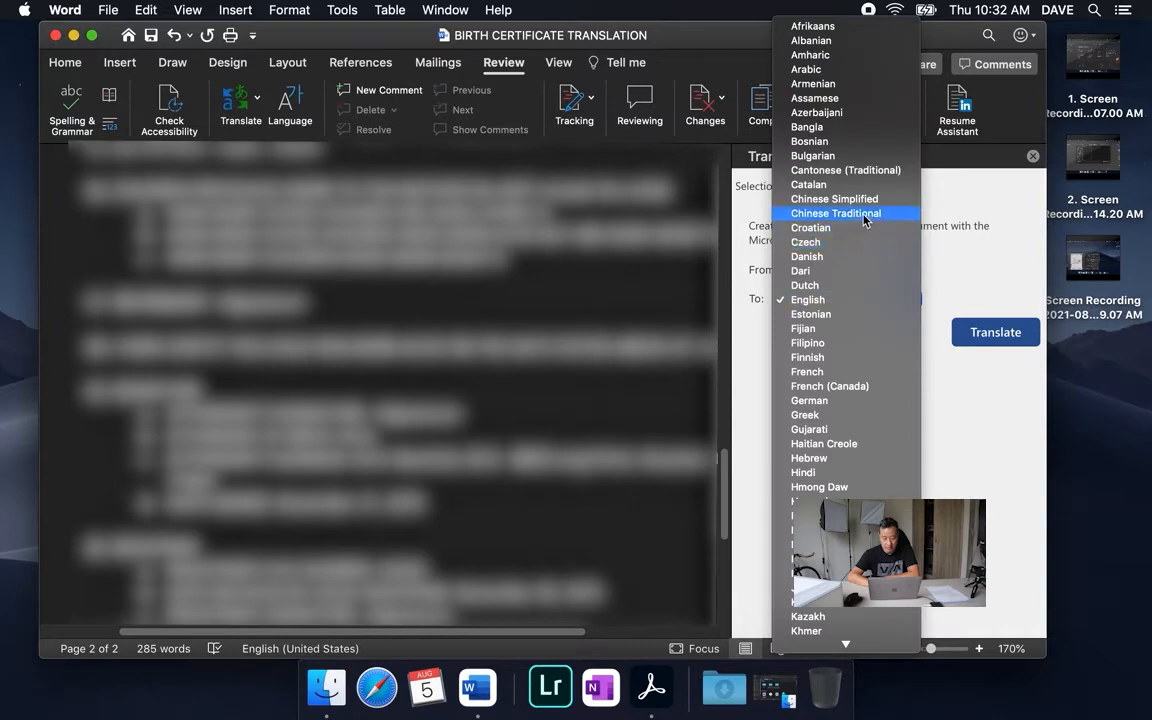
left_click(836, 213)
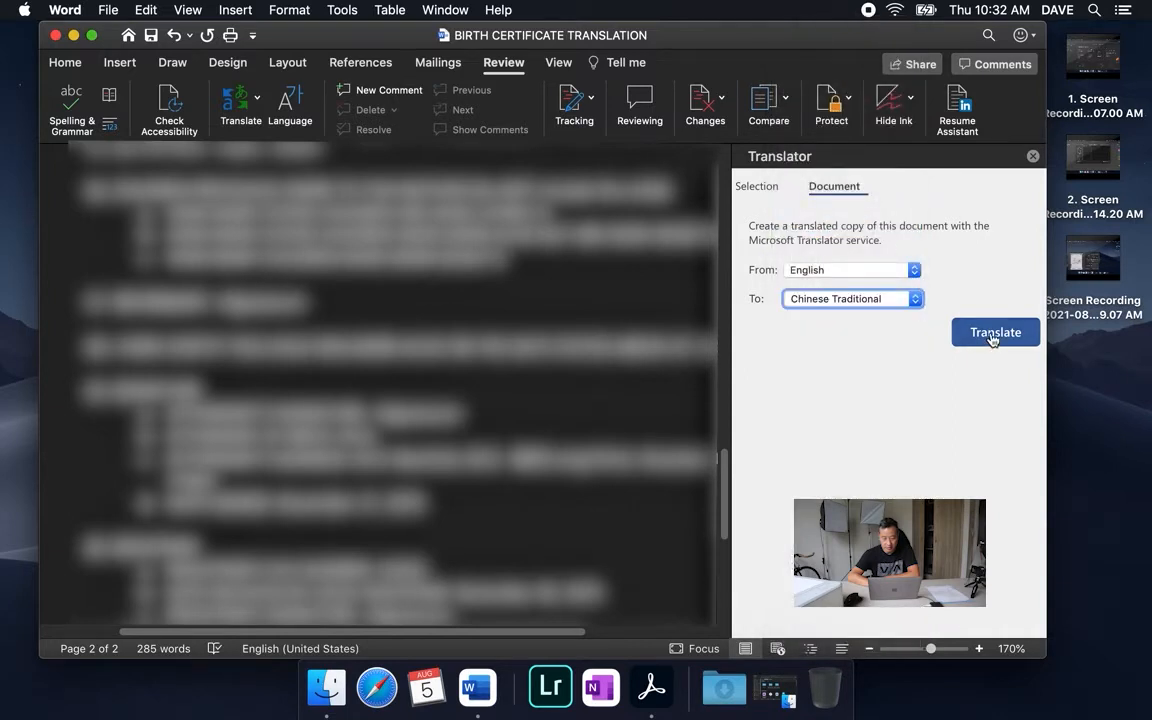
left_click(995, 332)
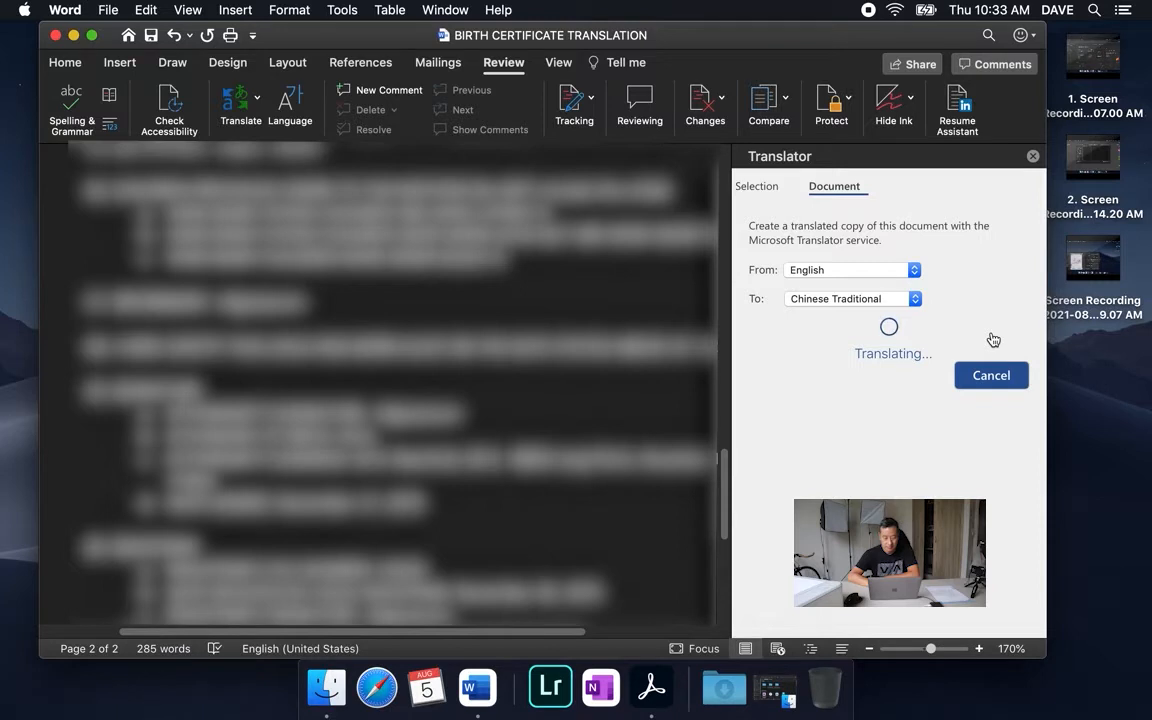
left_click(991, 375)
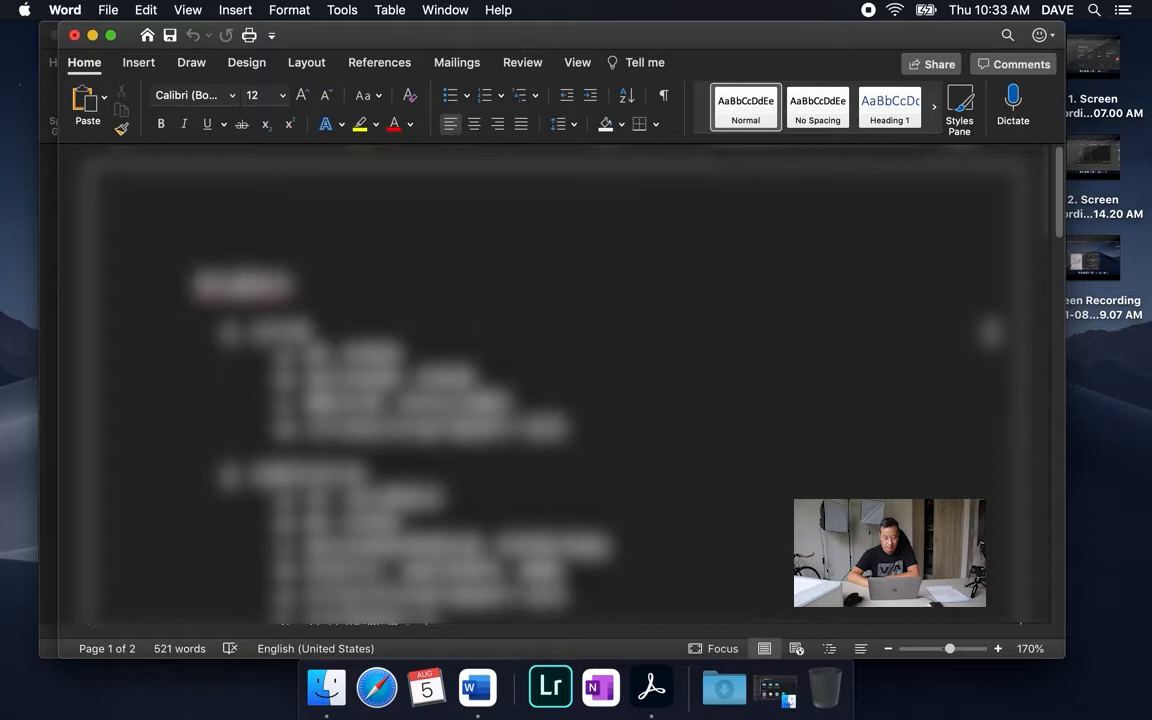
mouse_move(742, 367)
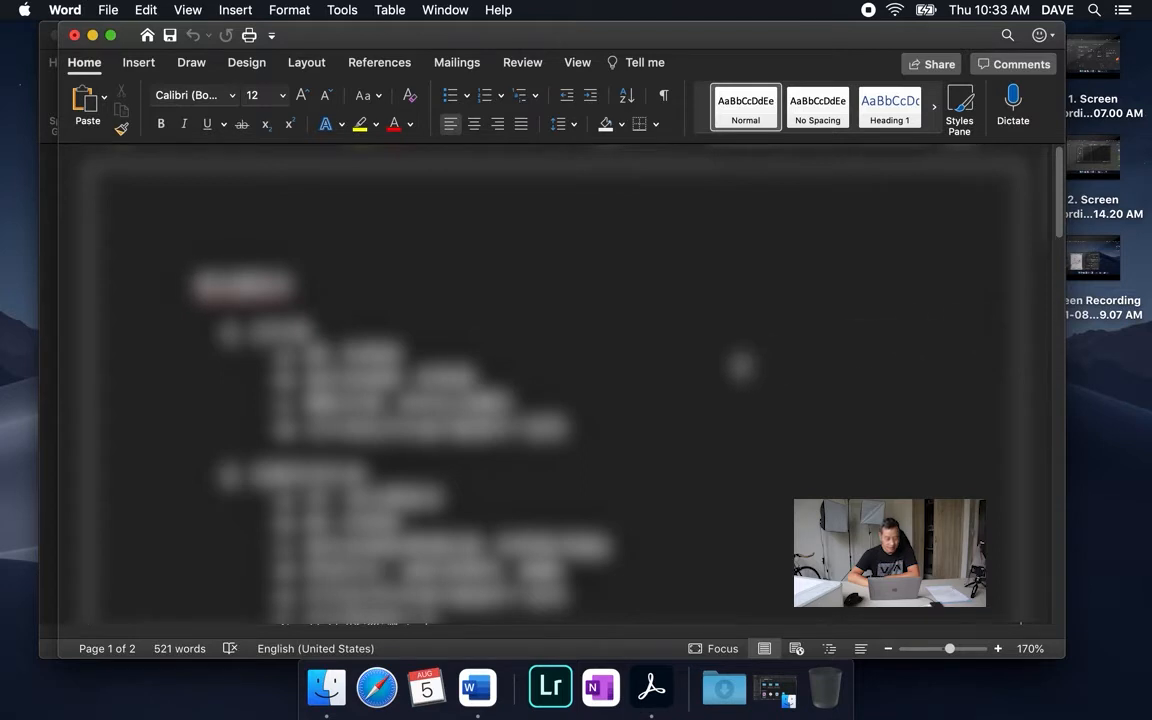
scroll("down", 3)
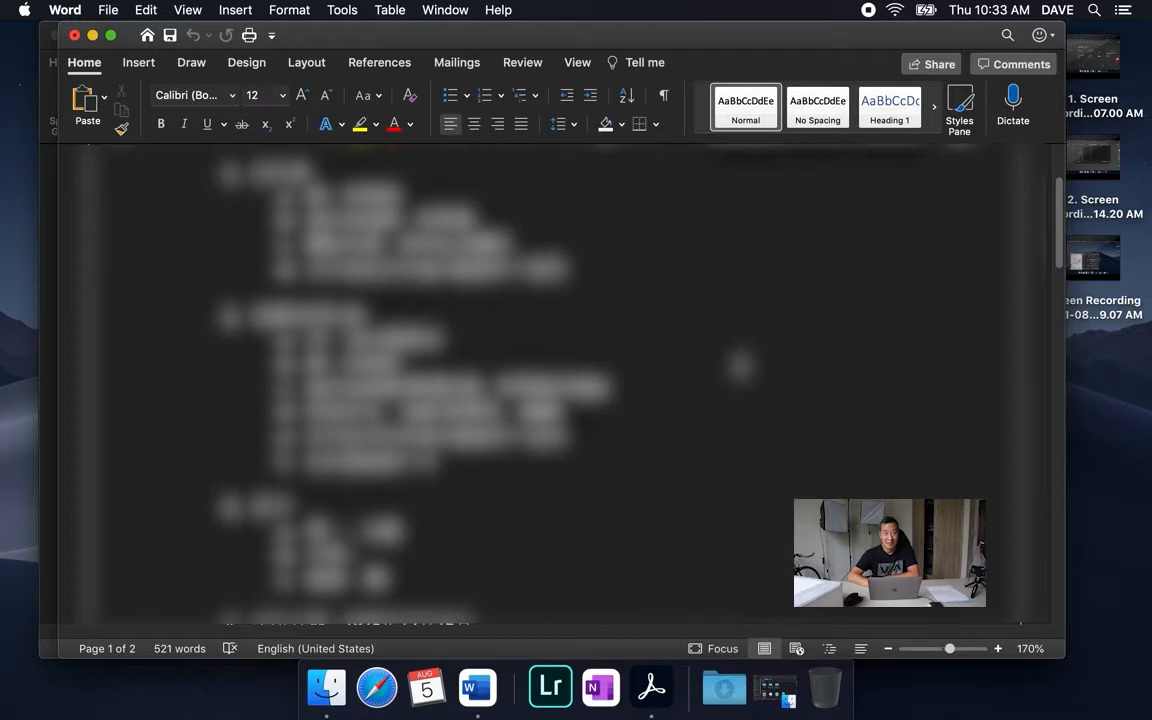
scroll("down", 3)
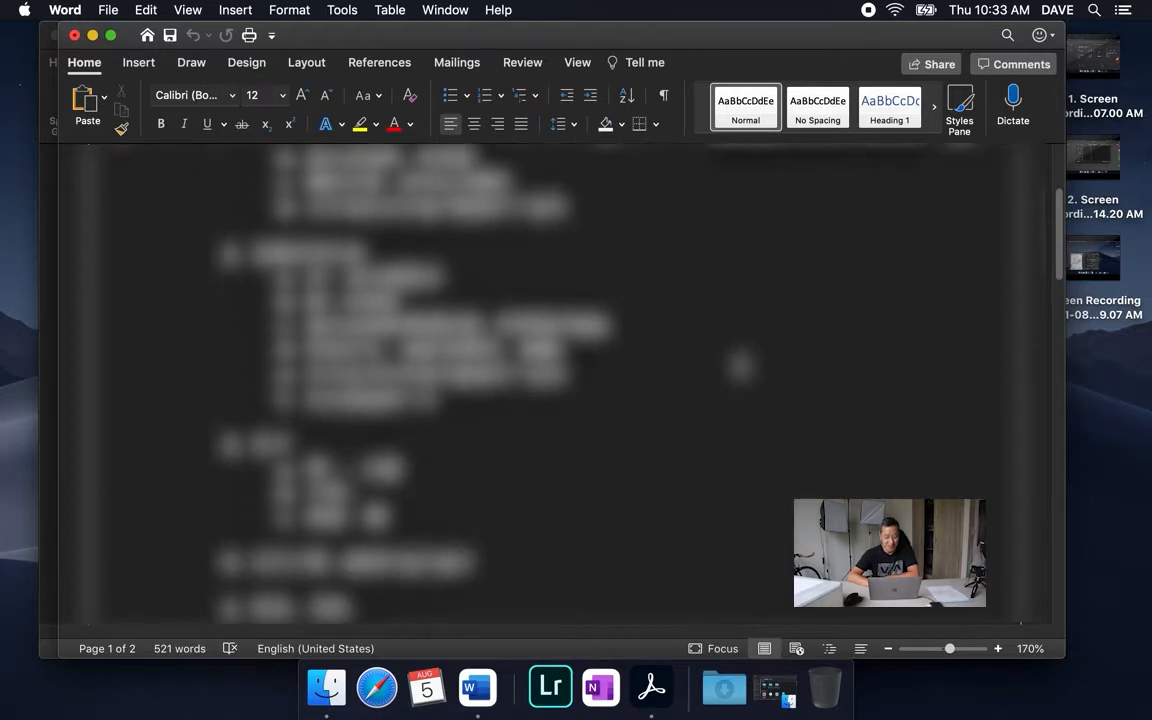
scroll("down", 3)
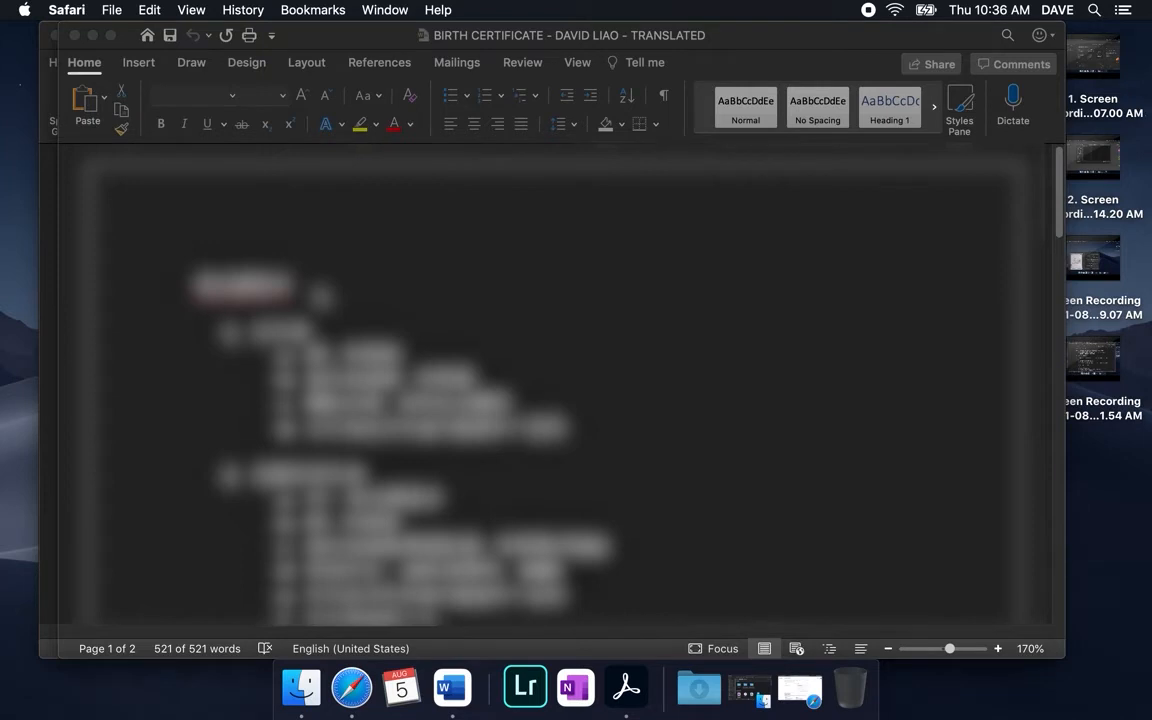
Switch to the Google Translate page in Safari.
left_click(375, 687)
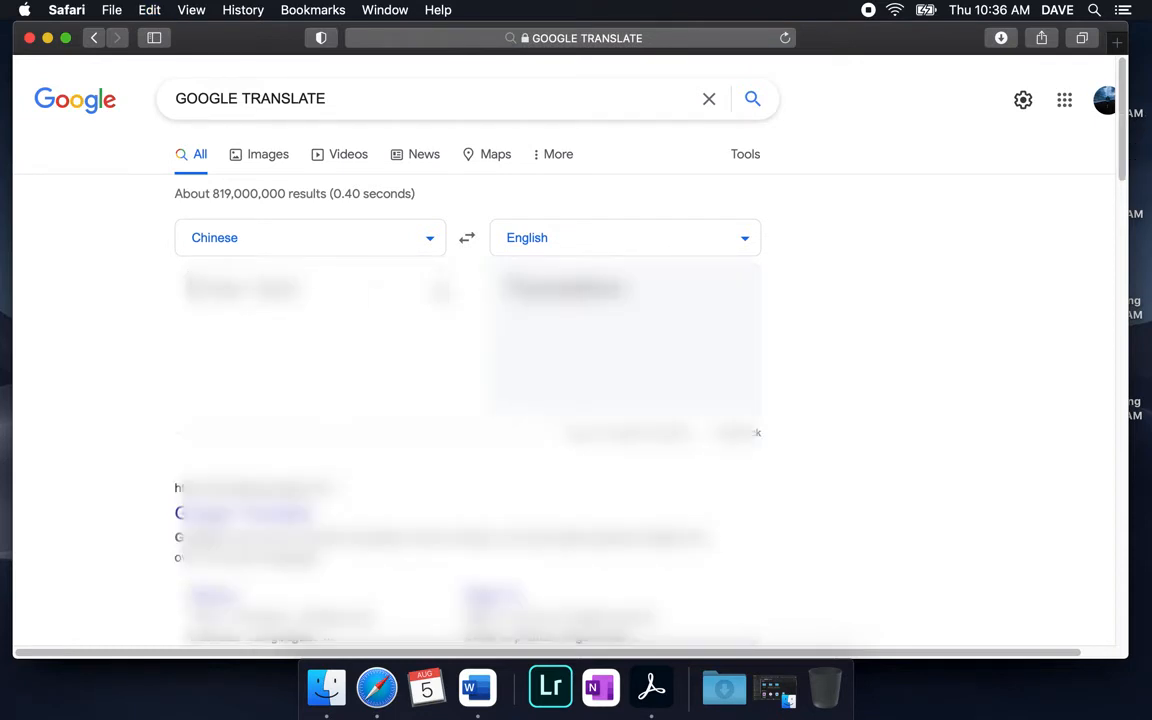
Return to the translated Word document and scroll through its text.
left_click(476, 687)
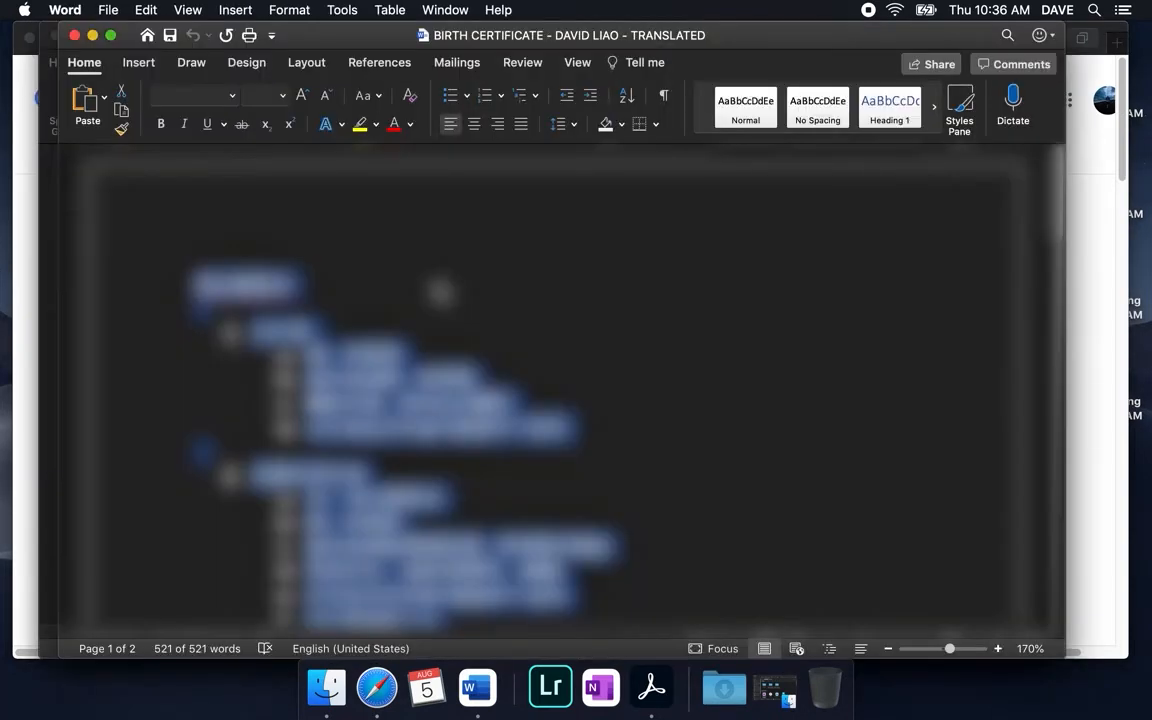
scroll("down", 3)
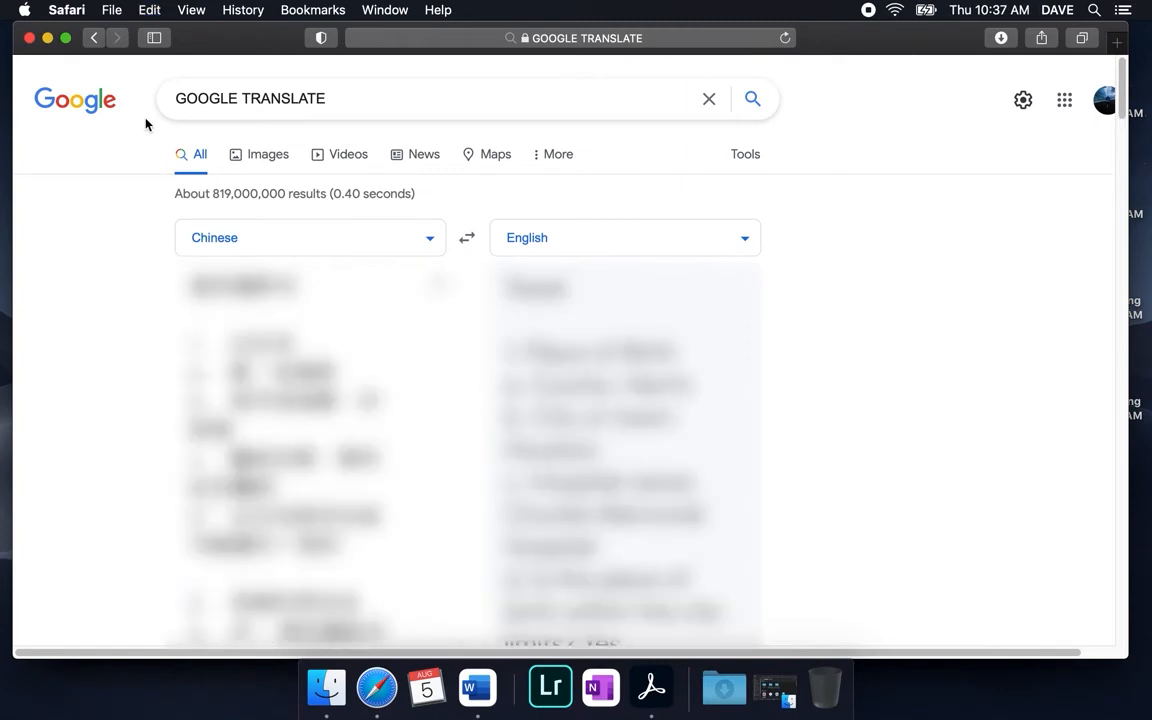
mouse_move(539, 251)
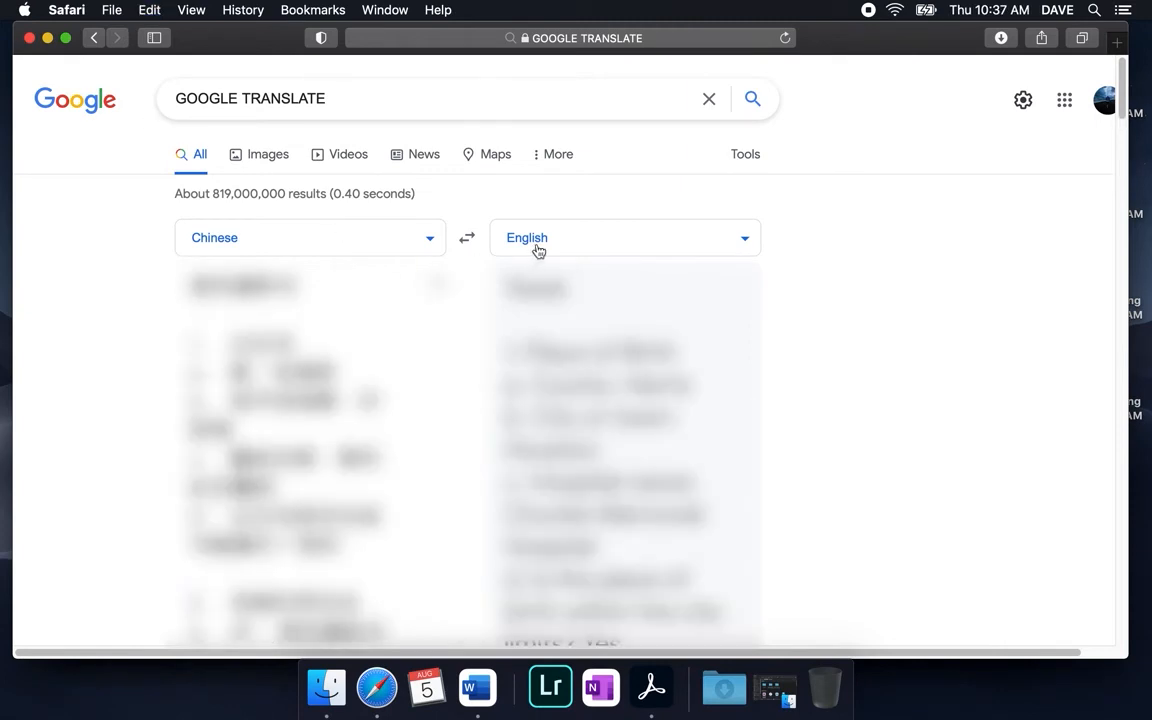
scroll("down", 3)
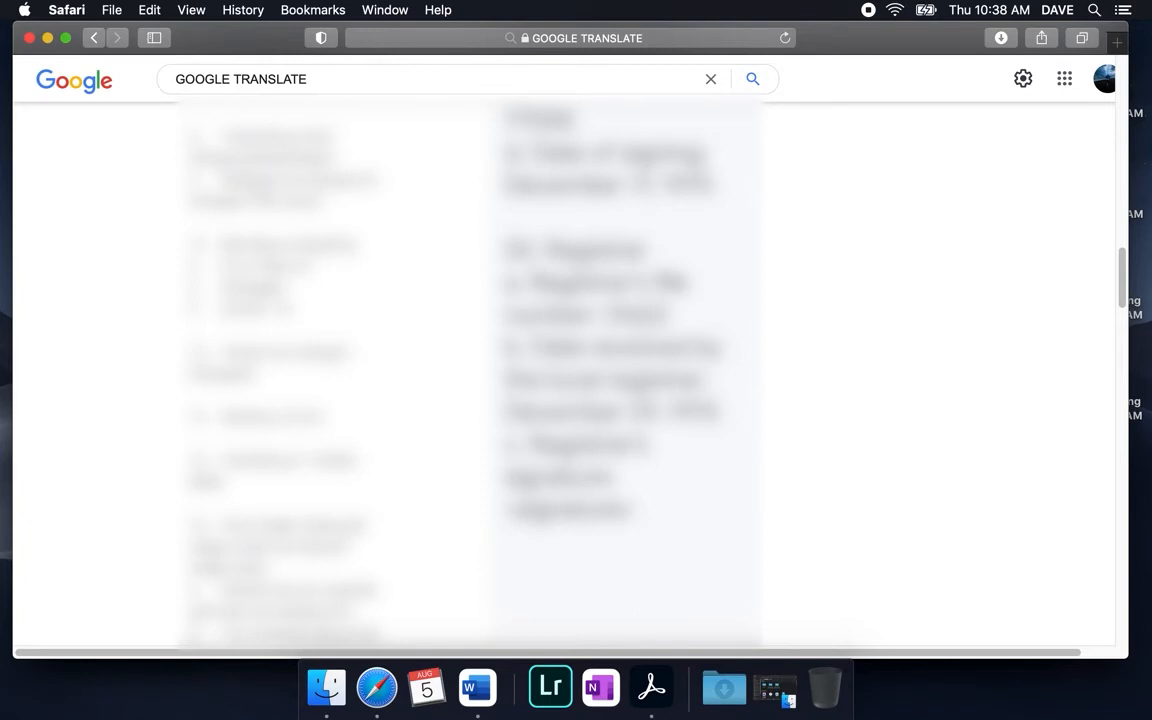